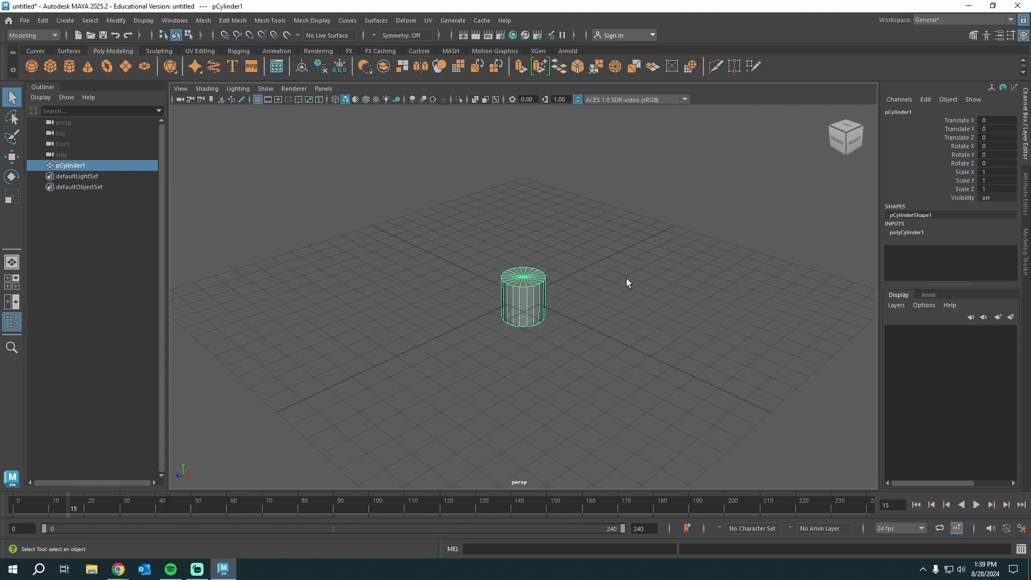
mouse_move(536, 304)
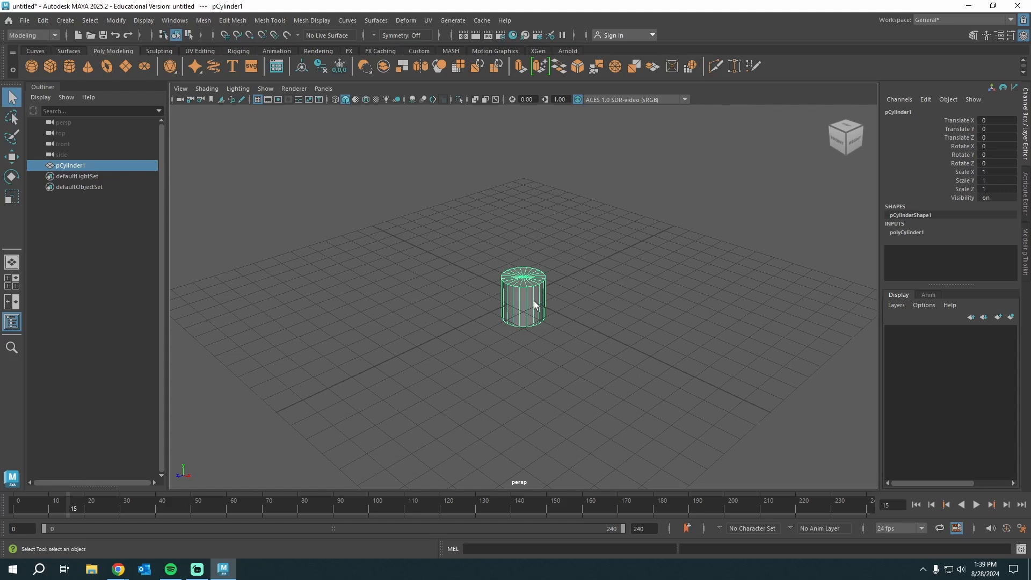
- Scrub the timeline and key the cylinder's transform and visibility channels at frame 24
left_click(975, 504)
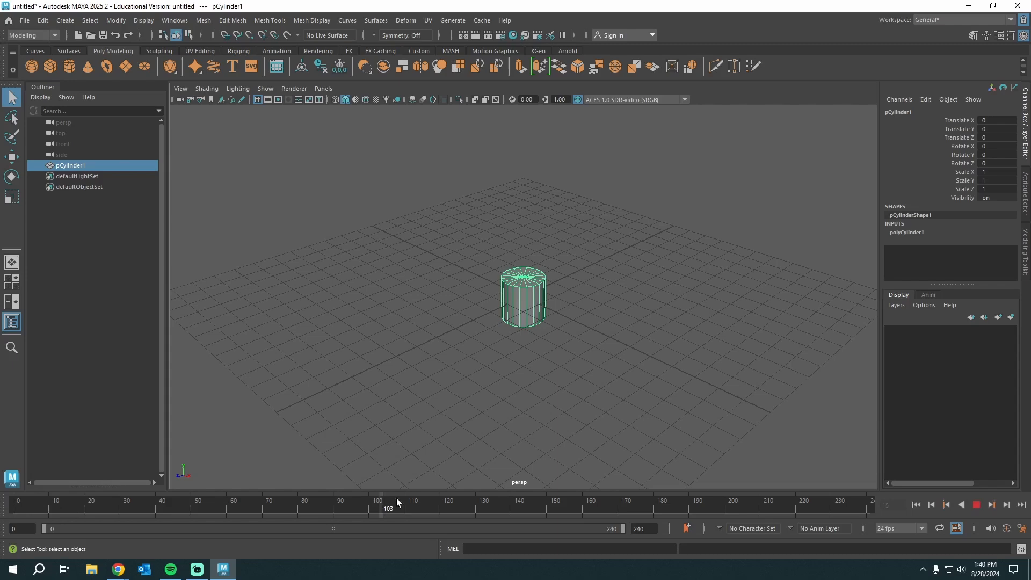
left_click(163, 504)
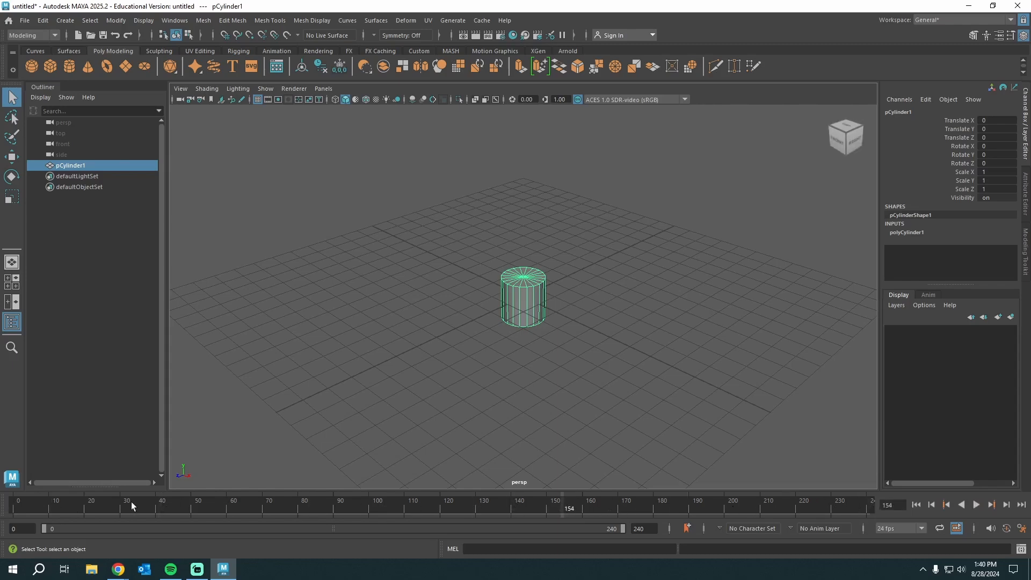
left_click(13, 505)
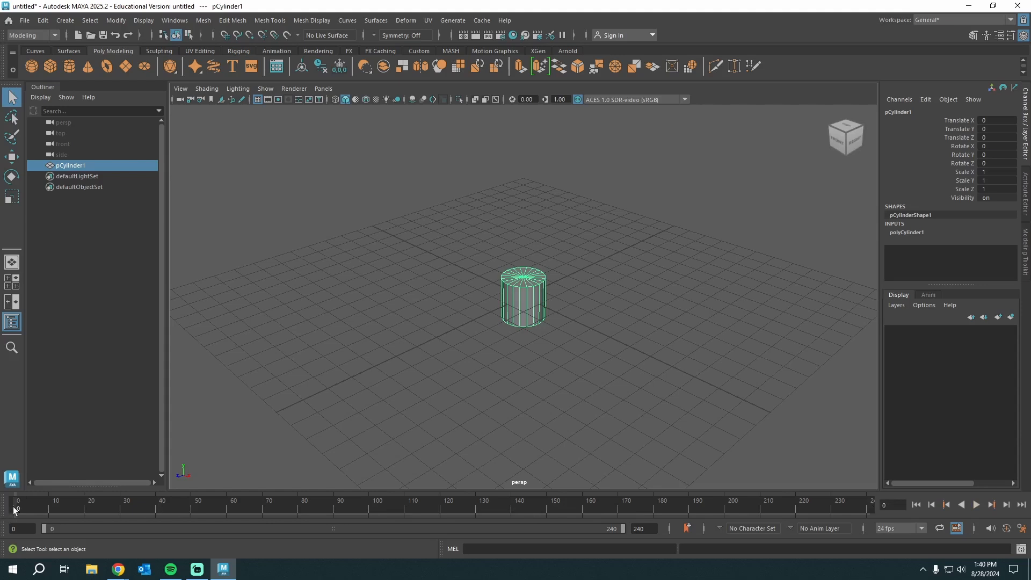
mouse_move(544, 265)
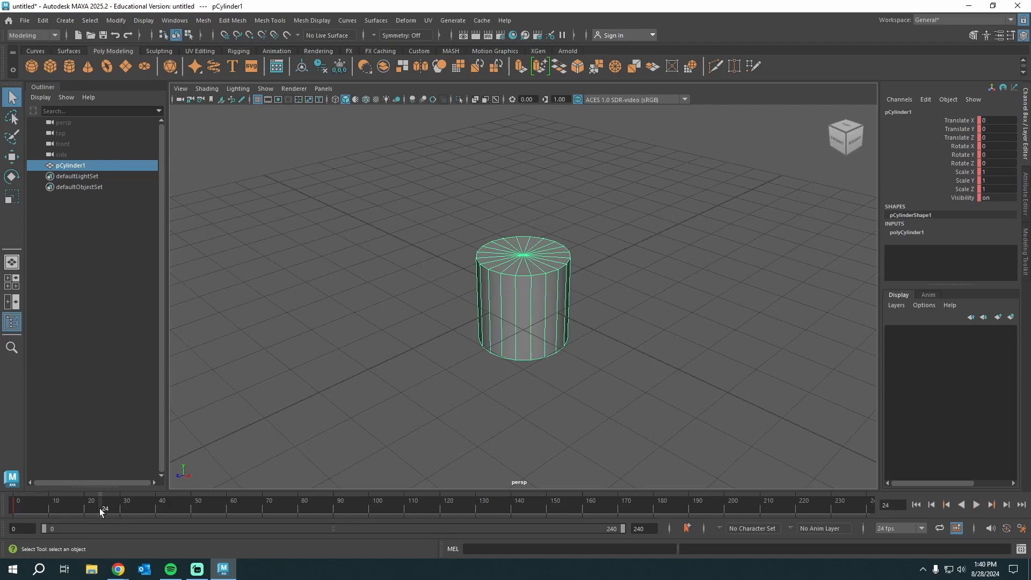
scroll("down", 3)
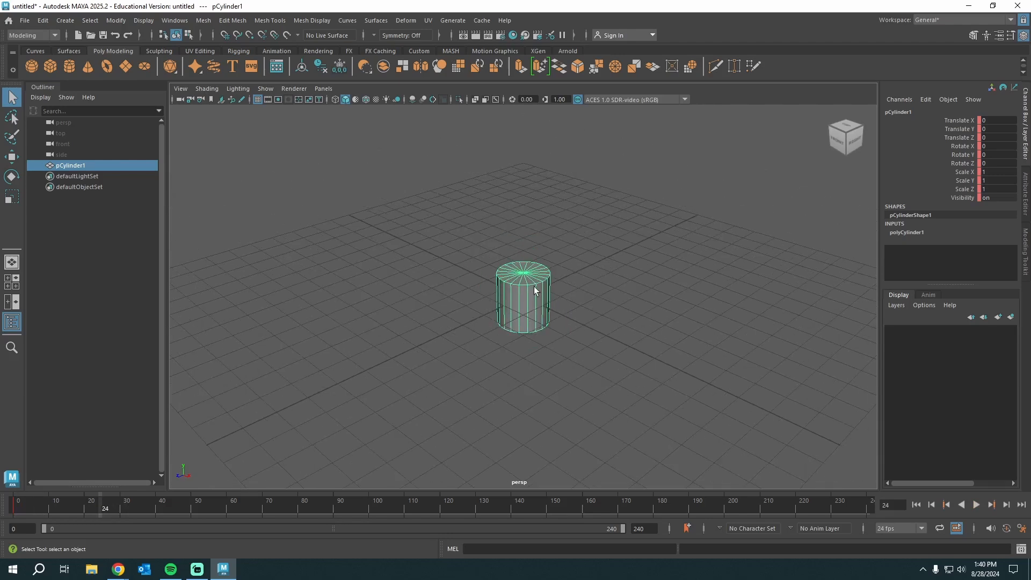
mouse_move(579, 325)
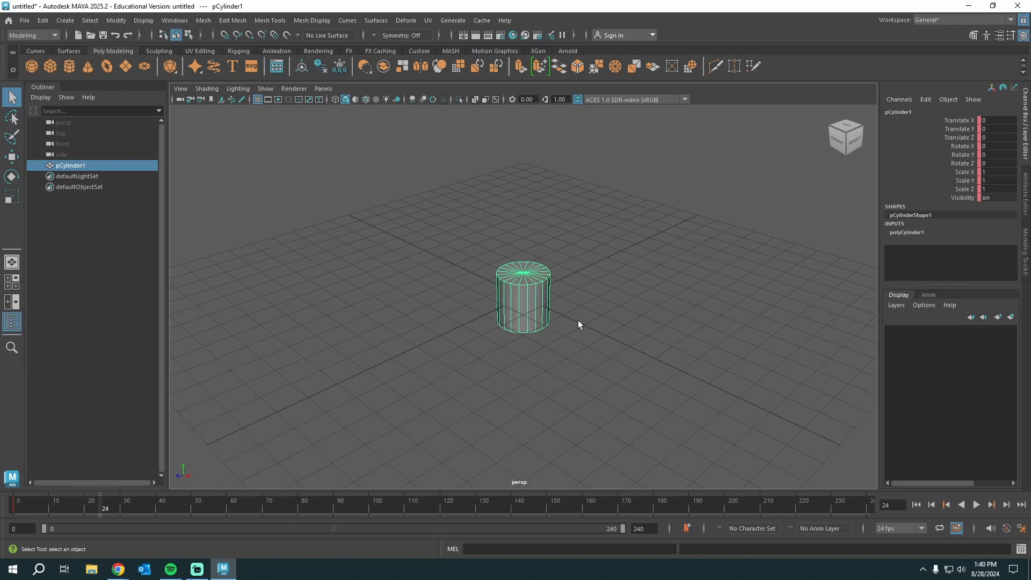
- Switch to the Move tool and key the cylinder at frame 0
left_click(12, 156)
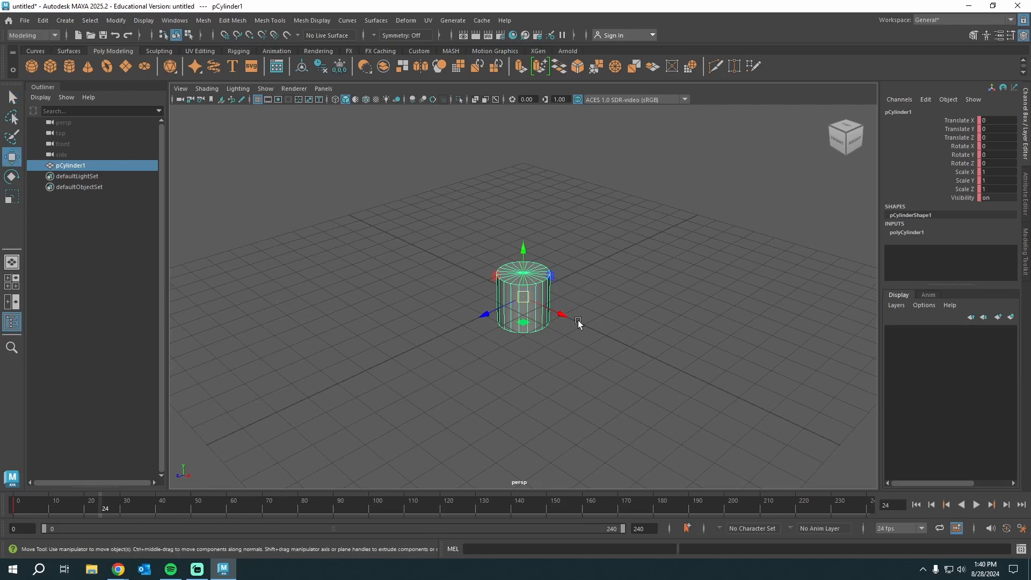
mouse_move(579, 322)
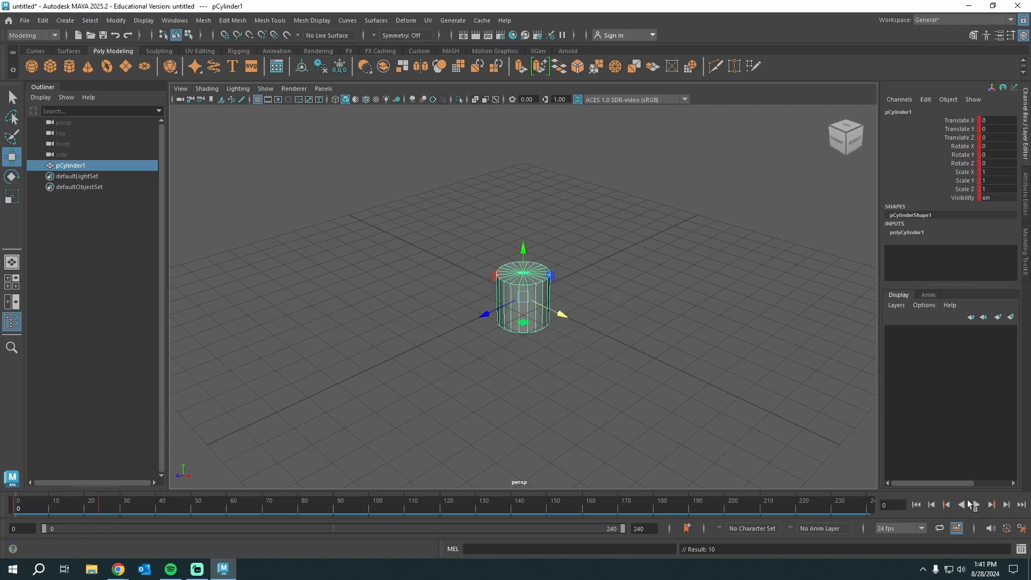
- Key the cylinder at Translate X 4.218, then play and stop the 24 fps motion
left_click(975, 504)
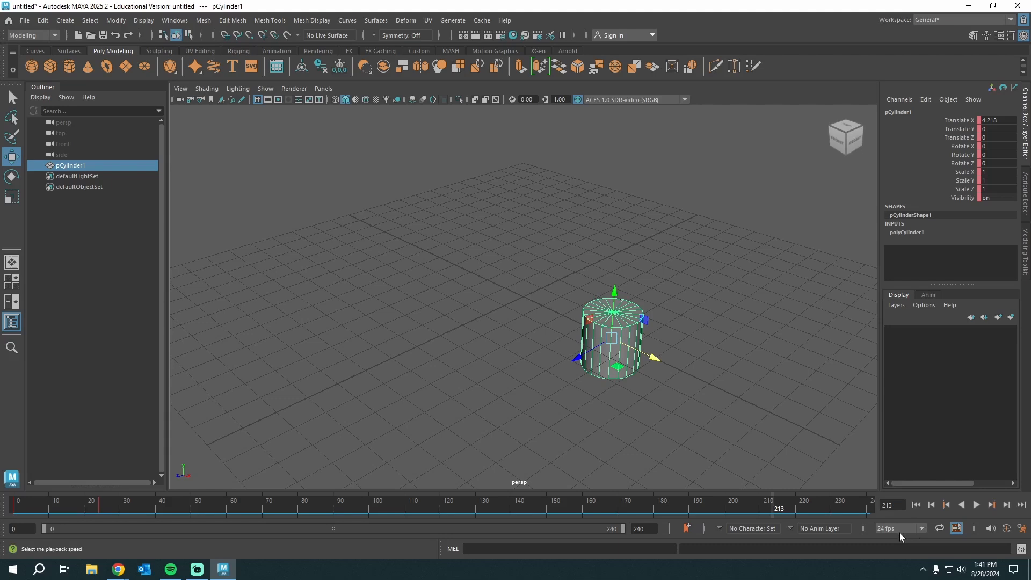
mouse_move(891, 543)
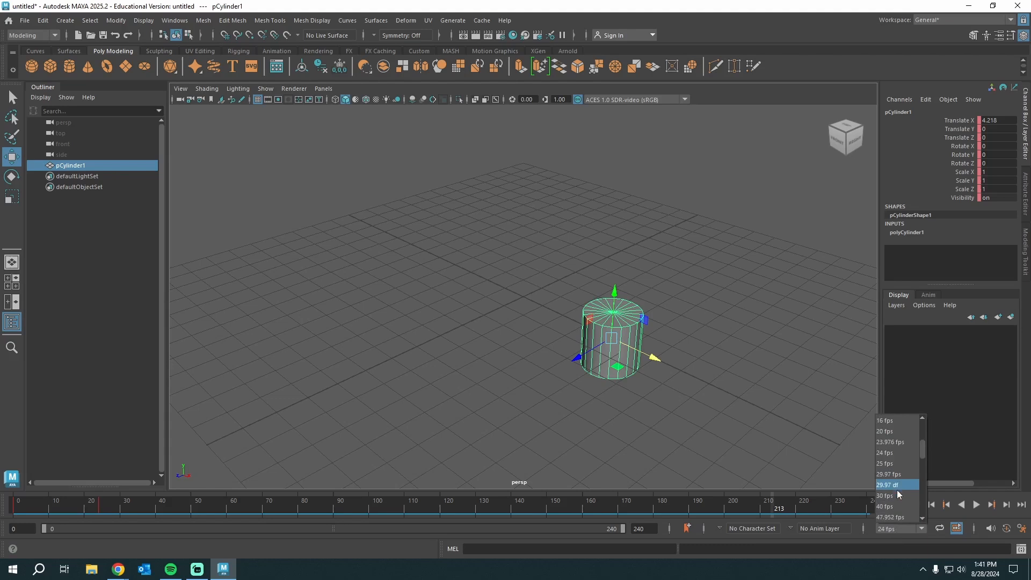
left_click(885, 452)
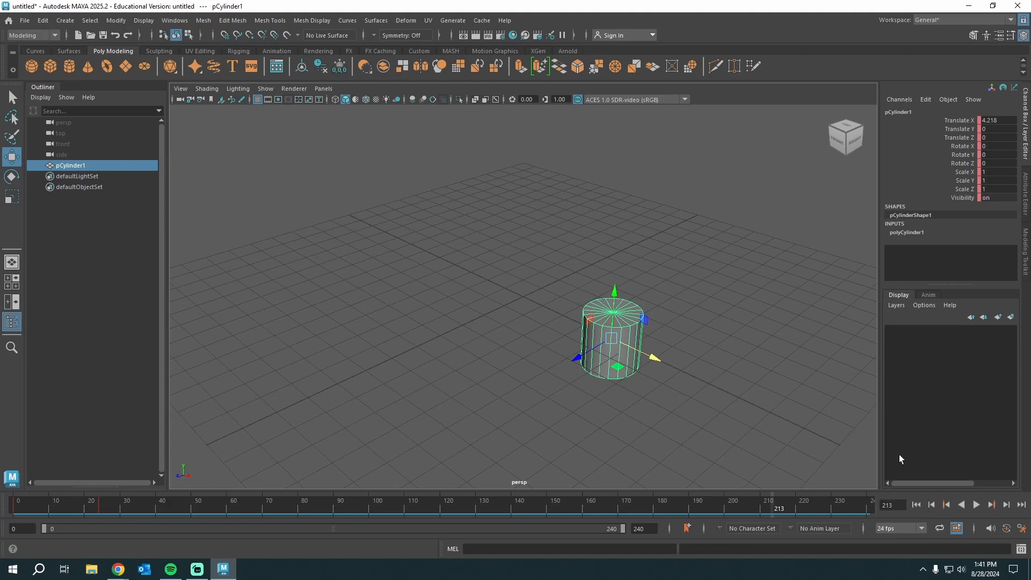
left_click(976, 504)
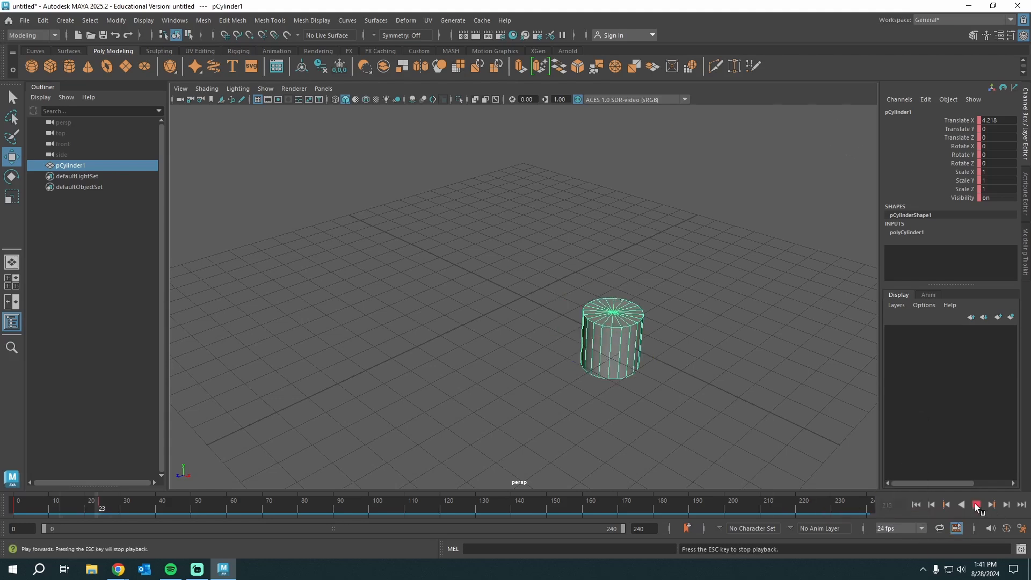
left_click(975, 505)
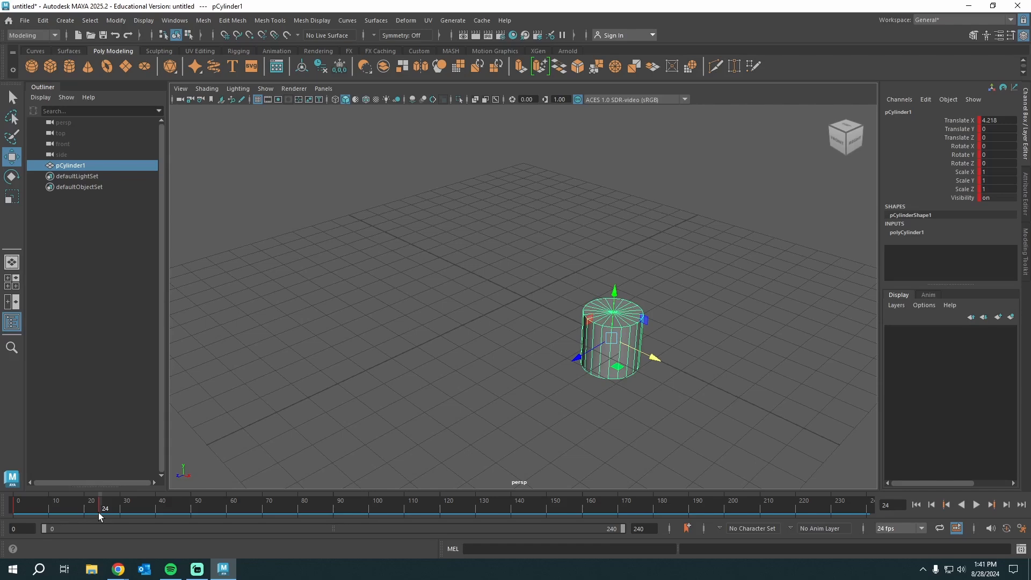
left_click(976, 505)
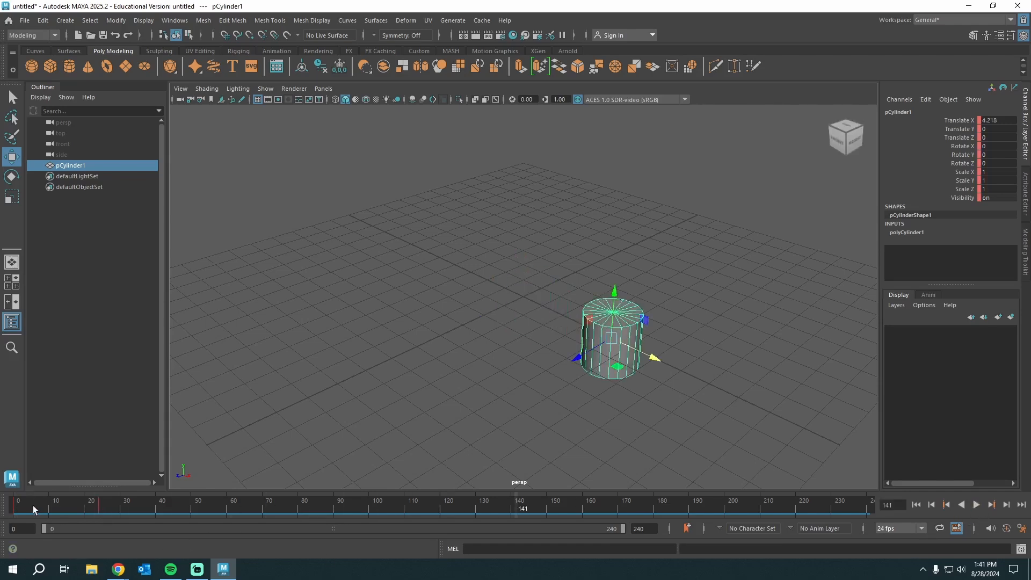
- Open the time slider's right-click menu to view playback and key options
right_click(454, 508)
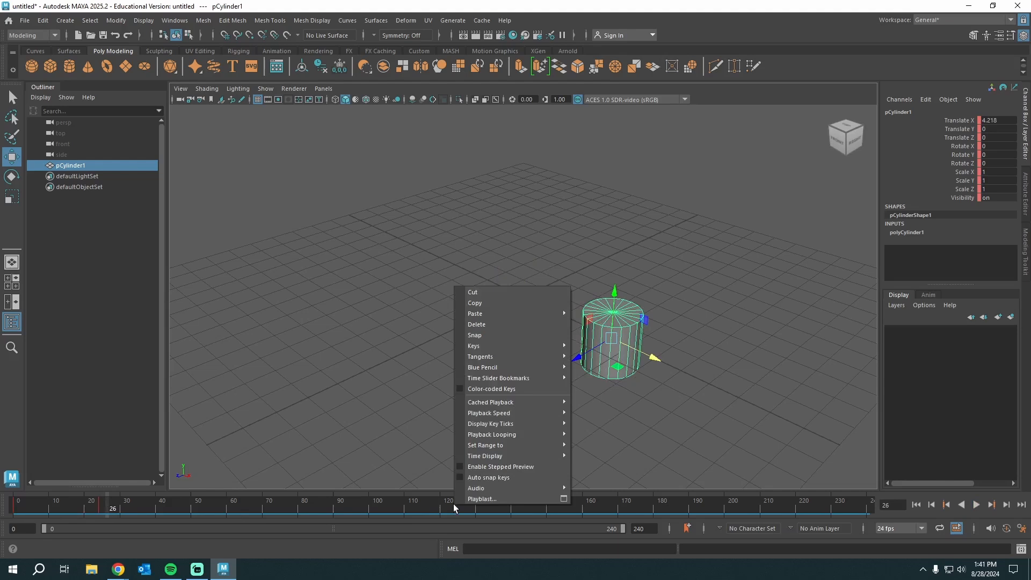
mouse_move(501, 488)
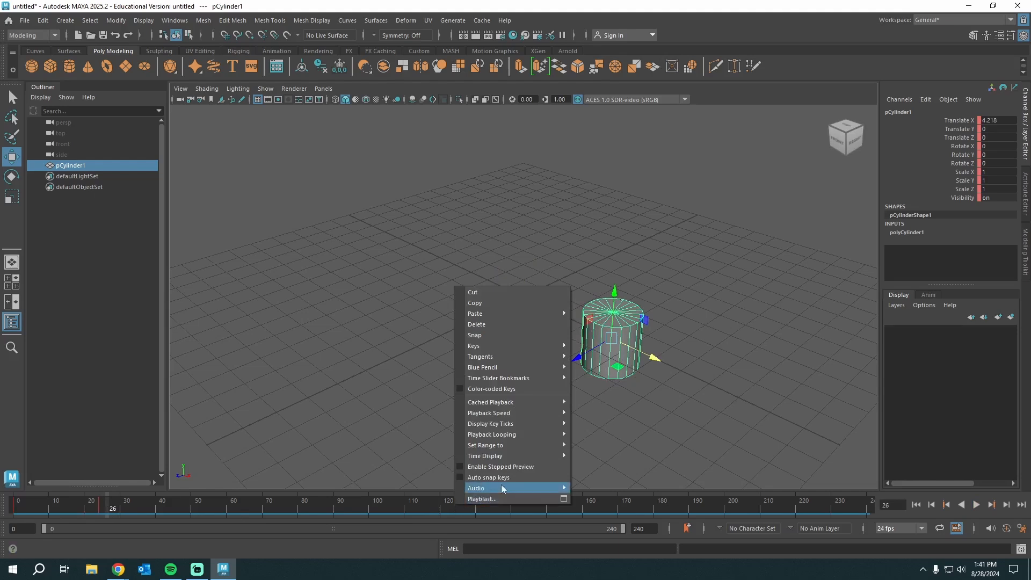
mouse_move(516, 412)
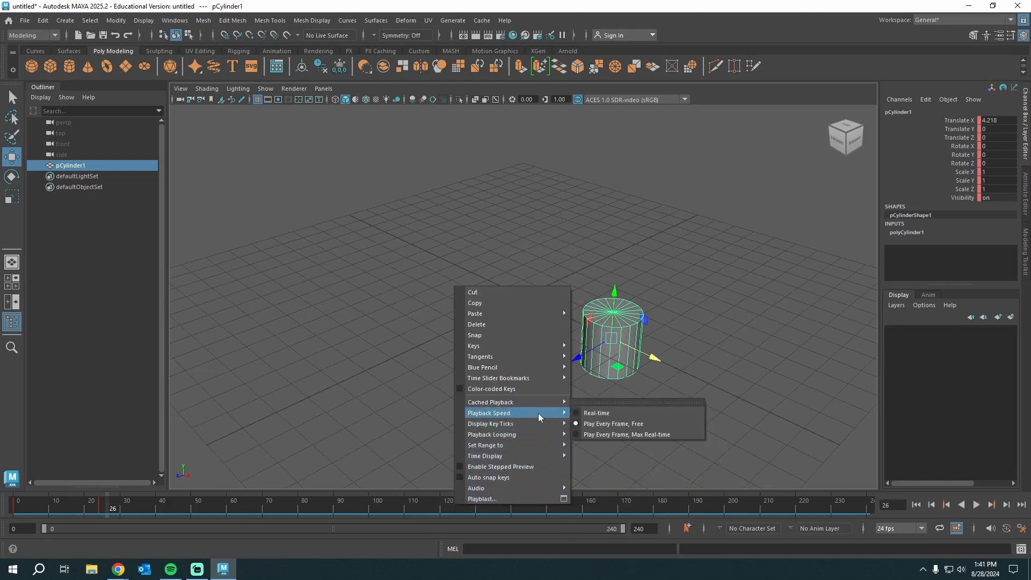
mouse_move(612, 423)
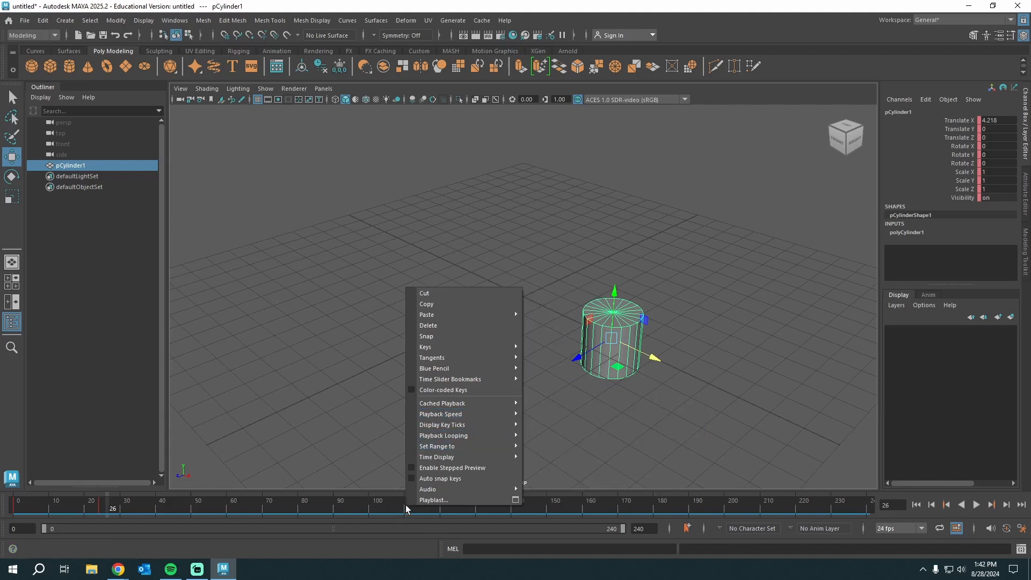
mouse_move(441, 413)
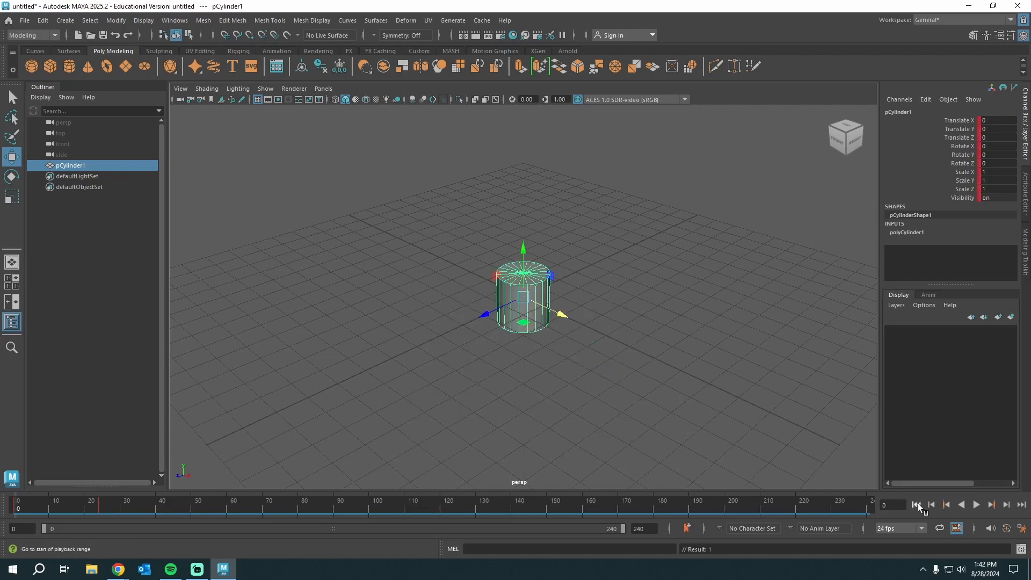
mouse_move(991, 504)
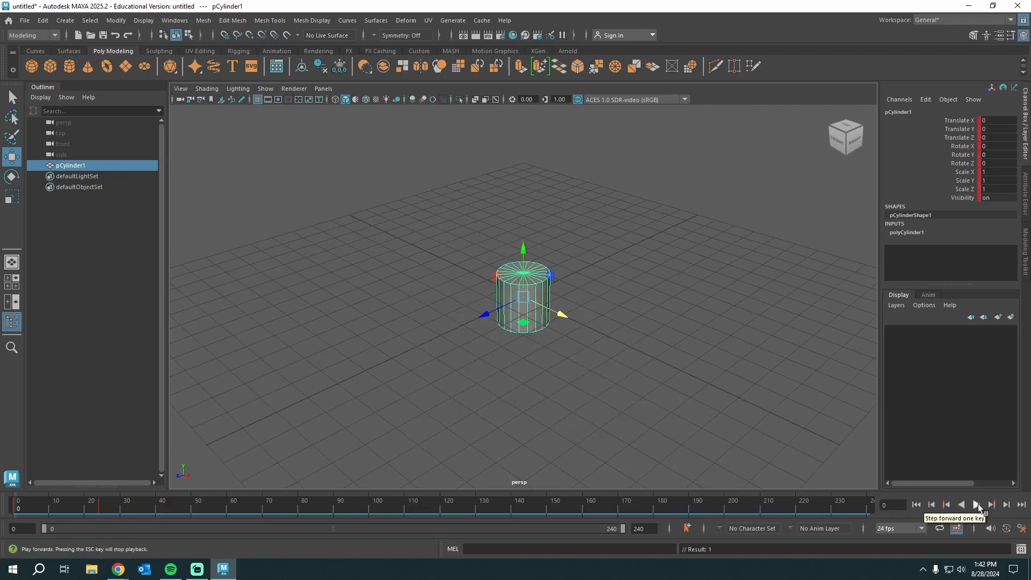
- Key the cylinder at half size at frame 52, then scaled to 1.893 and tilted at frame 82
left_click(975, 504)
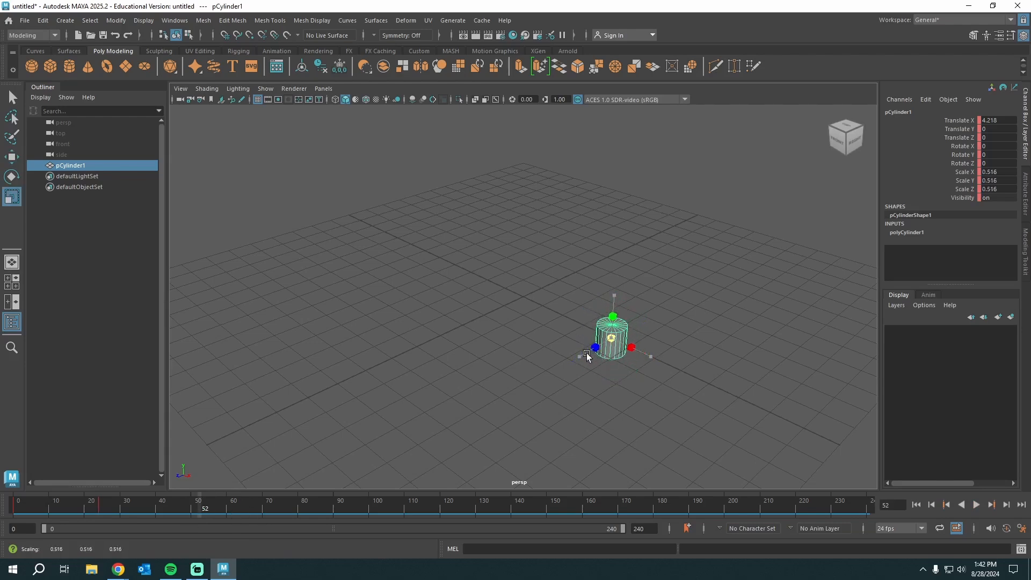
left_click_drag(586, 353, 493, 342)
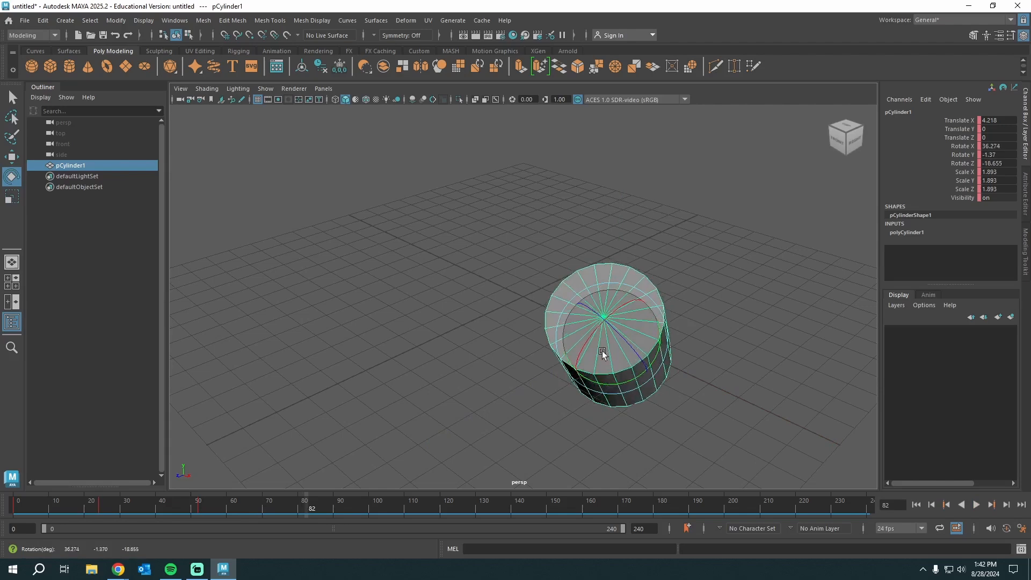
left_click_drag(601, 351, 709, 343)
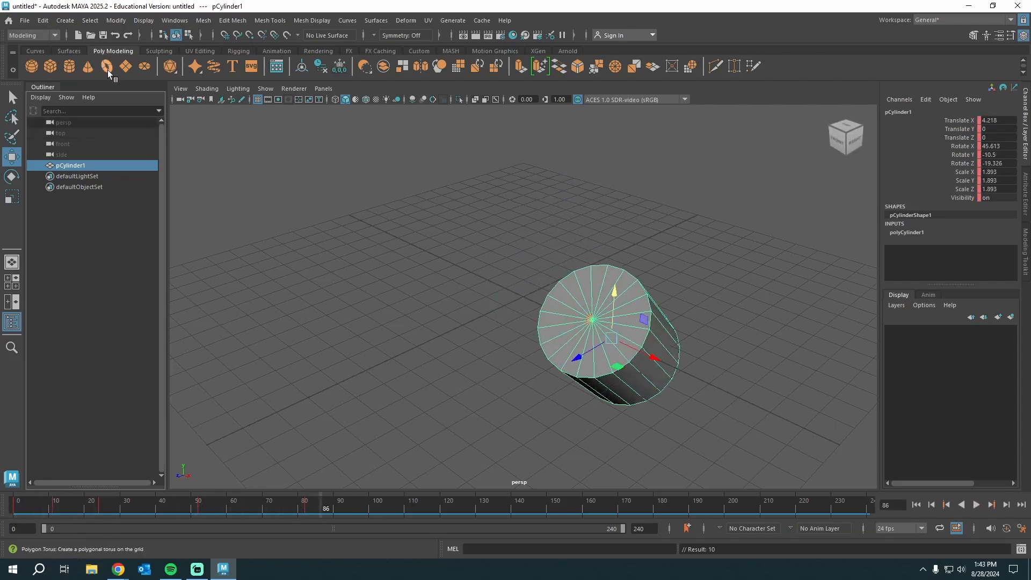
- Add a torus and spin it around its Z axis
left_click(106, 65)
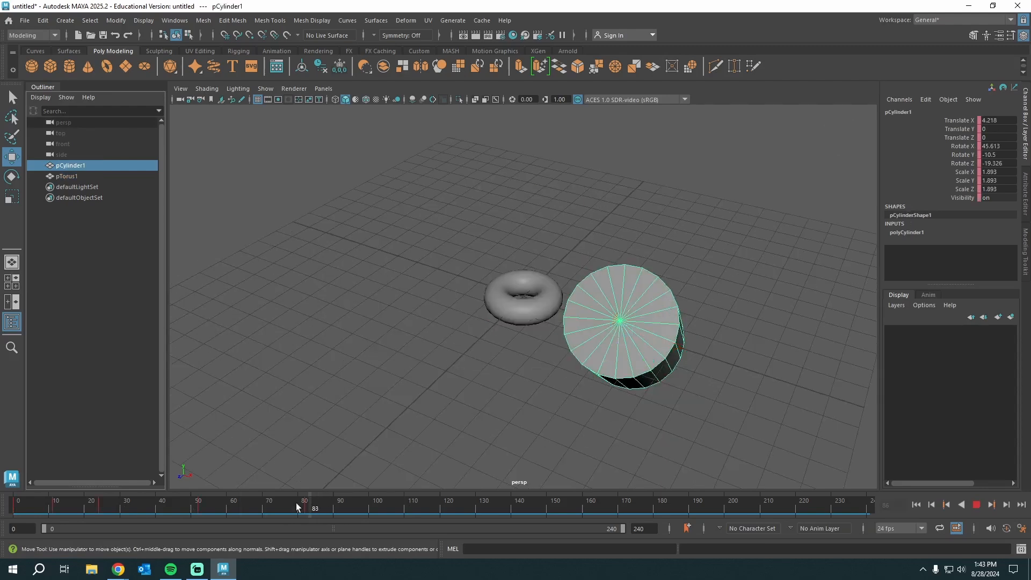
left_click(67, 176)
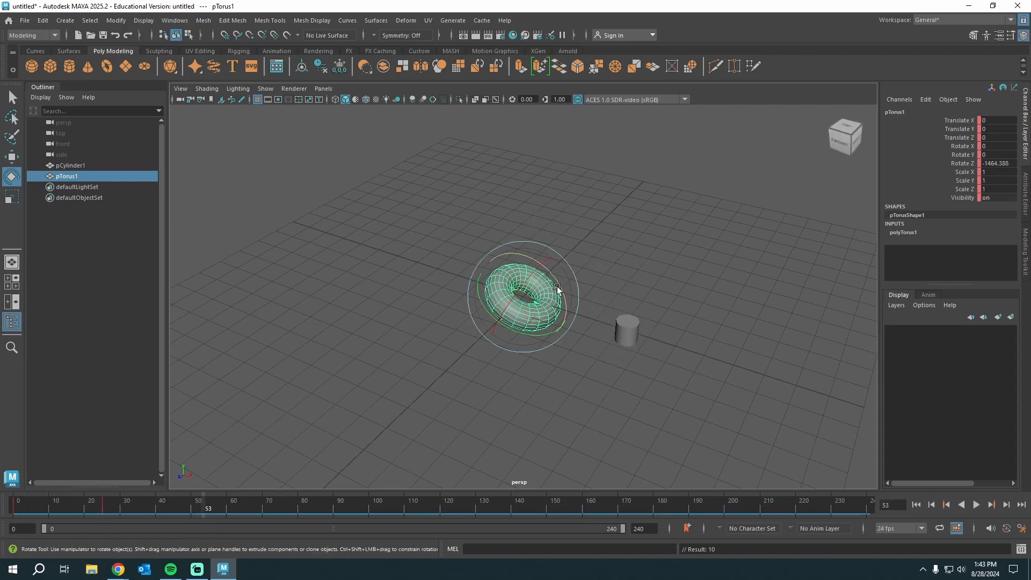
left_click_drag(555, 287, 220, 456)
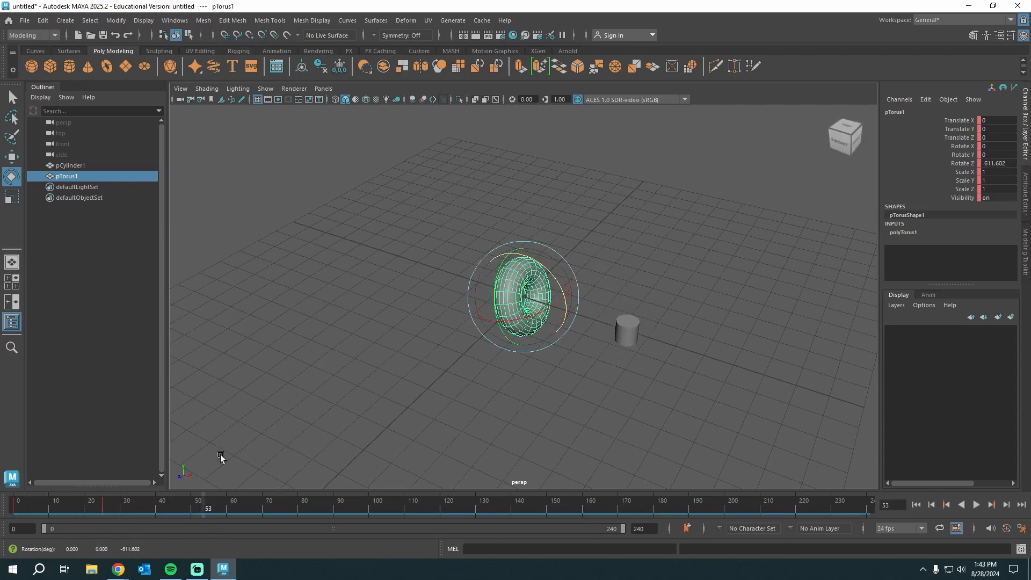
left_click(931, 504)
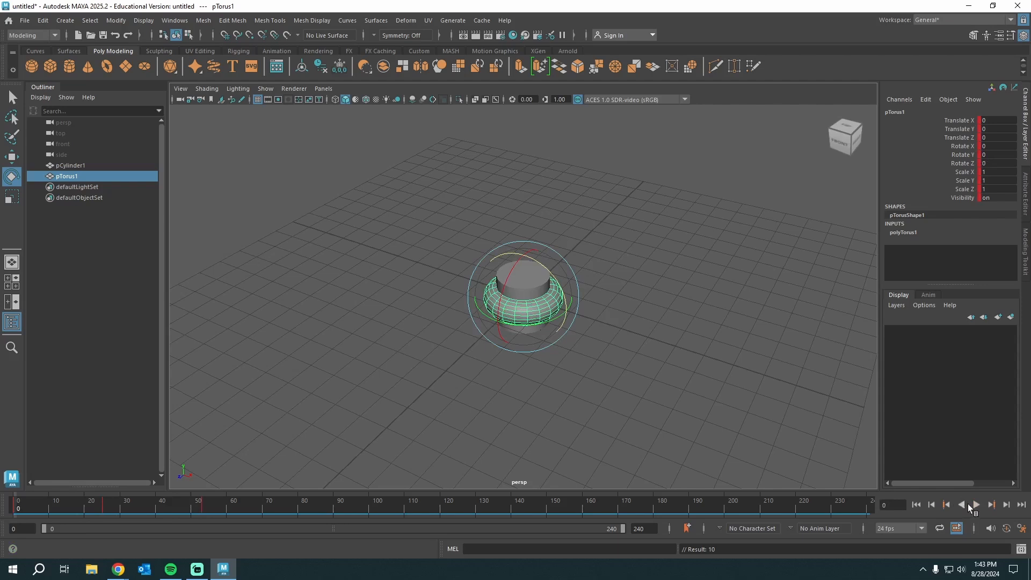
left_click(975, 504)
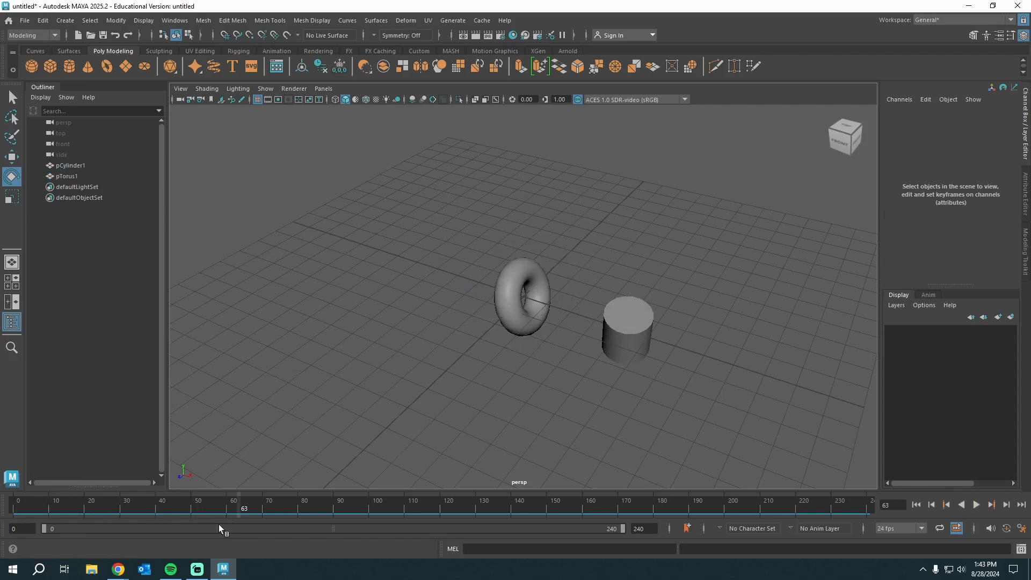
- Select pCylinder1 with the Move tool and key it at Translate X -19.742 near frame 240
left_click(626, 328)
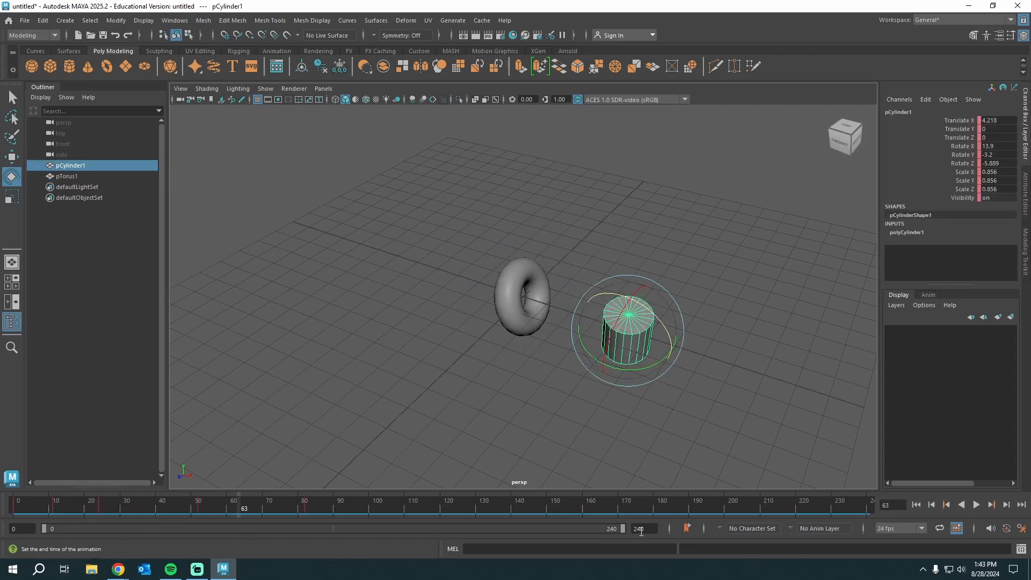
left_click(12, 157)
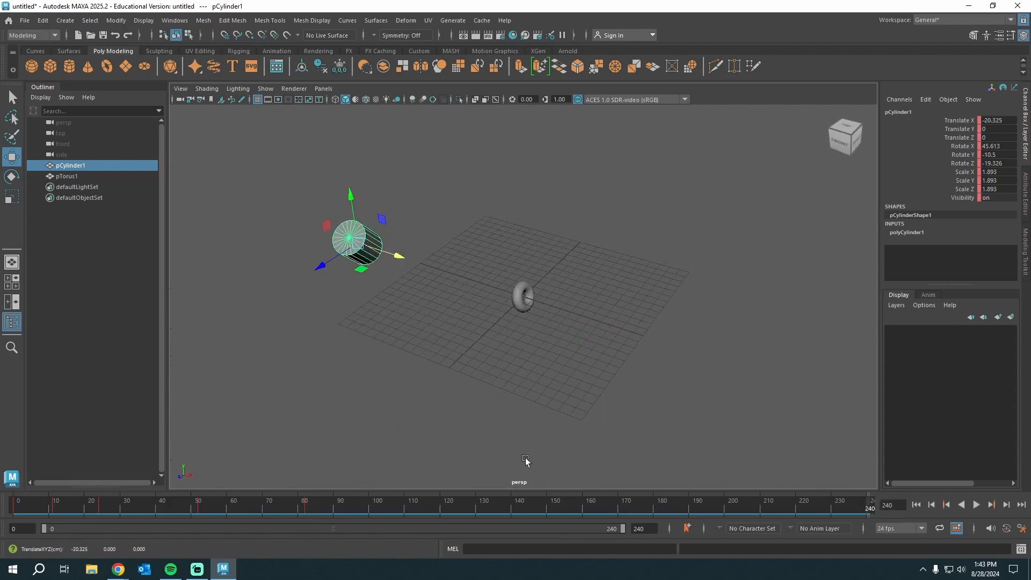
left_click(975, 504)
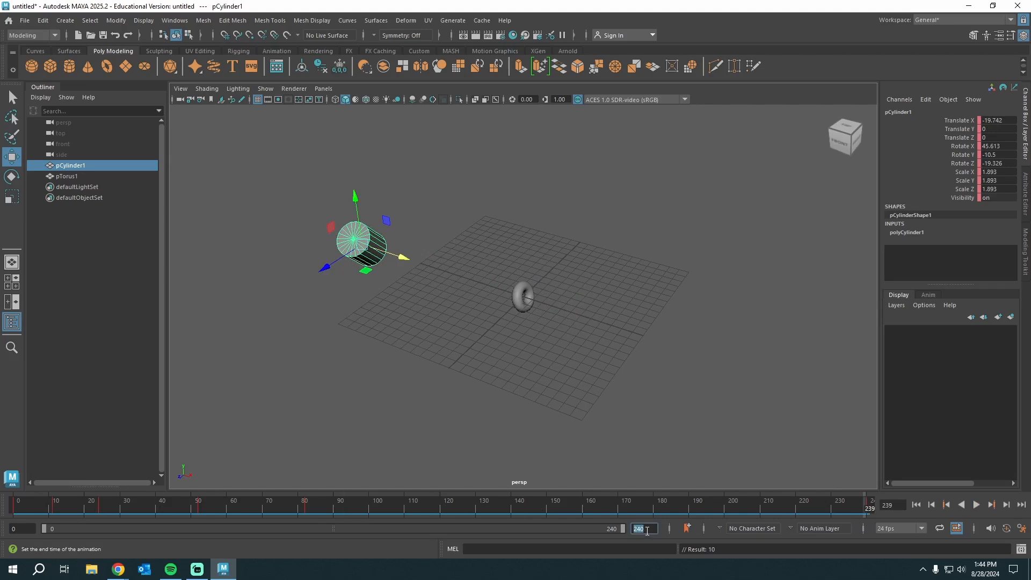
- Set the animation end time to 500 and scrub through the longer range
type("500")
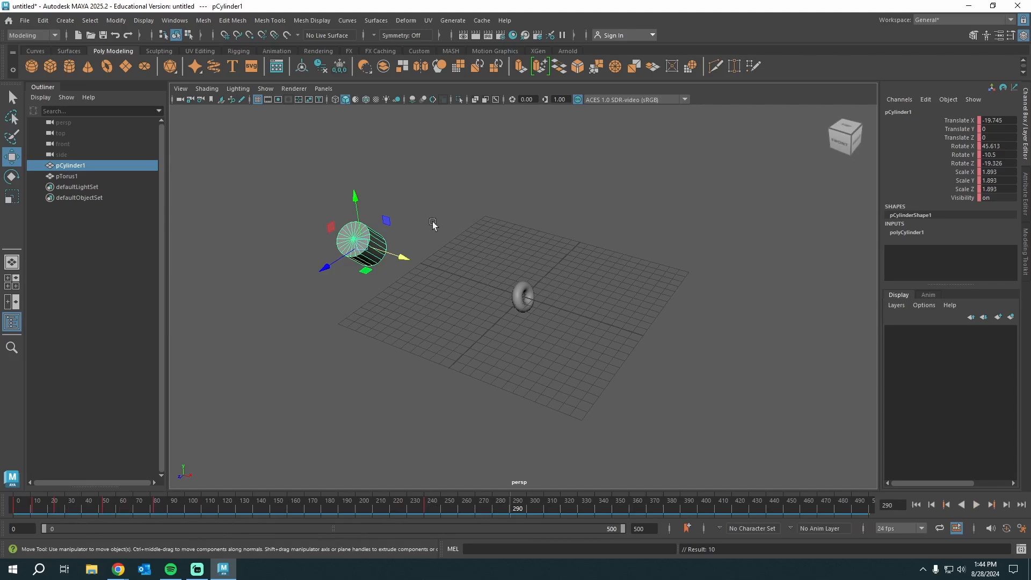
left_click_drag(355, 240, 602, 319)
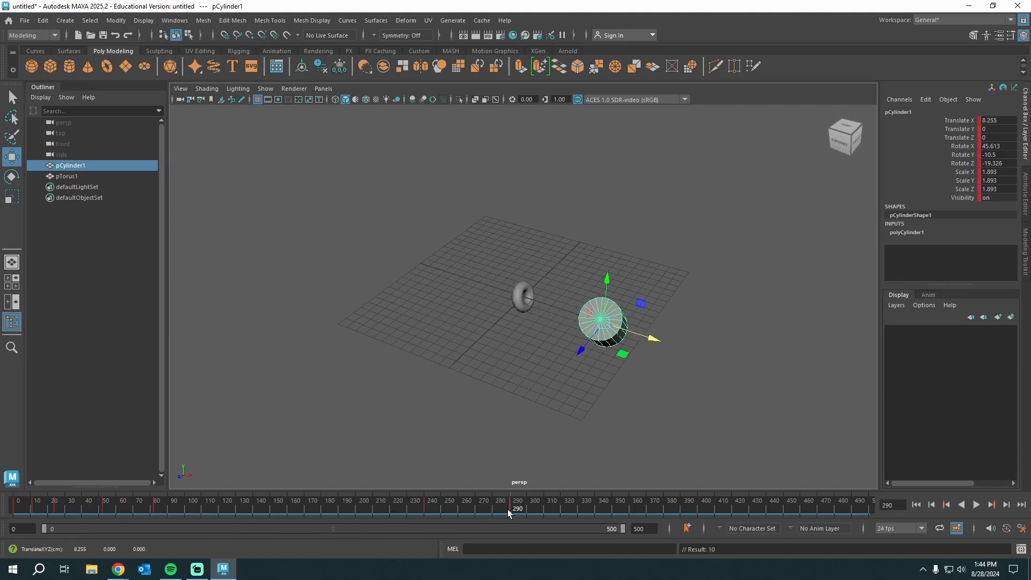
left_click(976, 504)
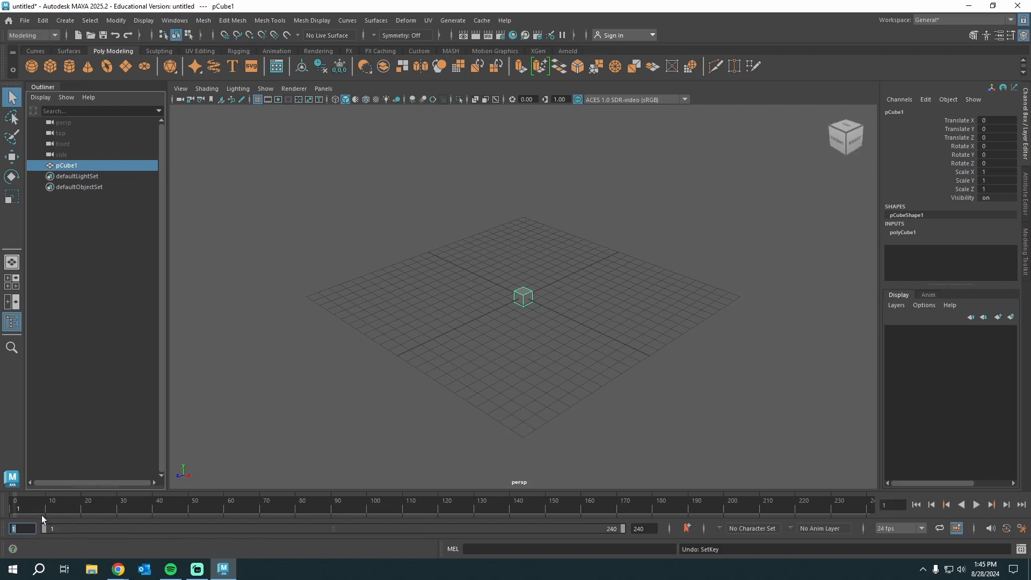
mouse_move(229, 506)
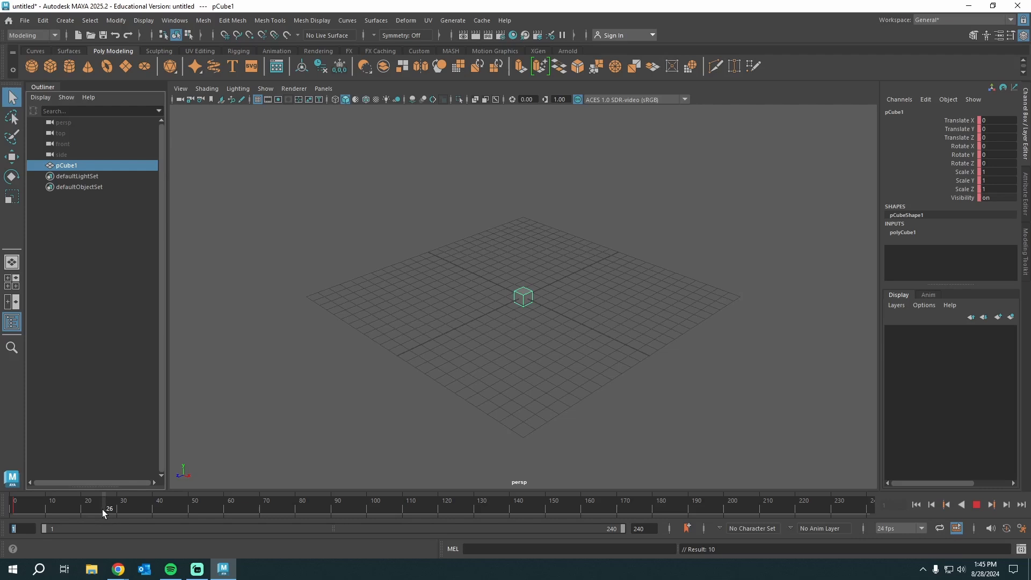
- Key the cube moving to Translate X 10.771 around frame 35 and play it through
left_click_drag(523, 296, 625, 349)
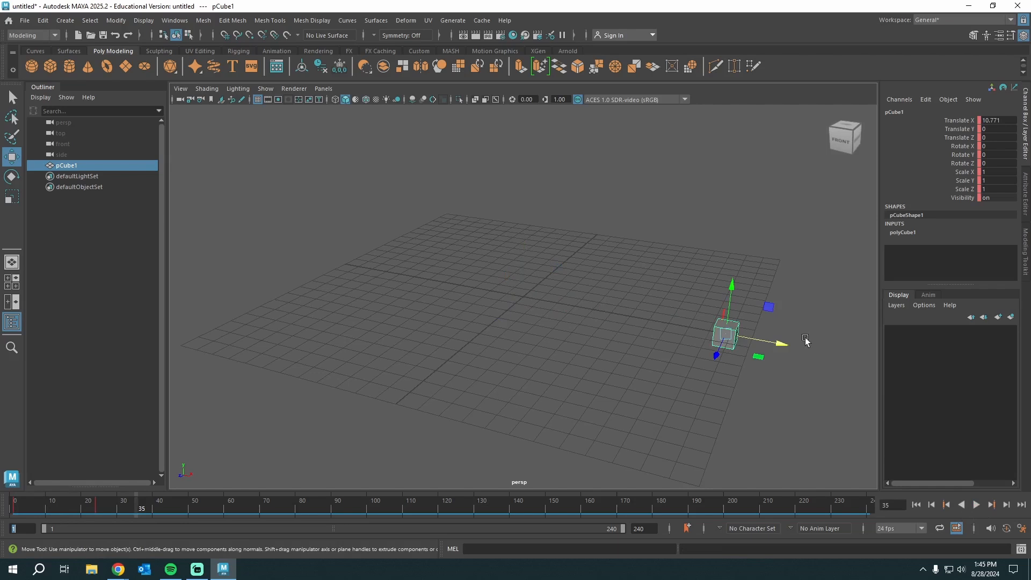
left_click(975, 505)
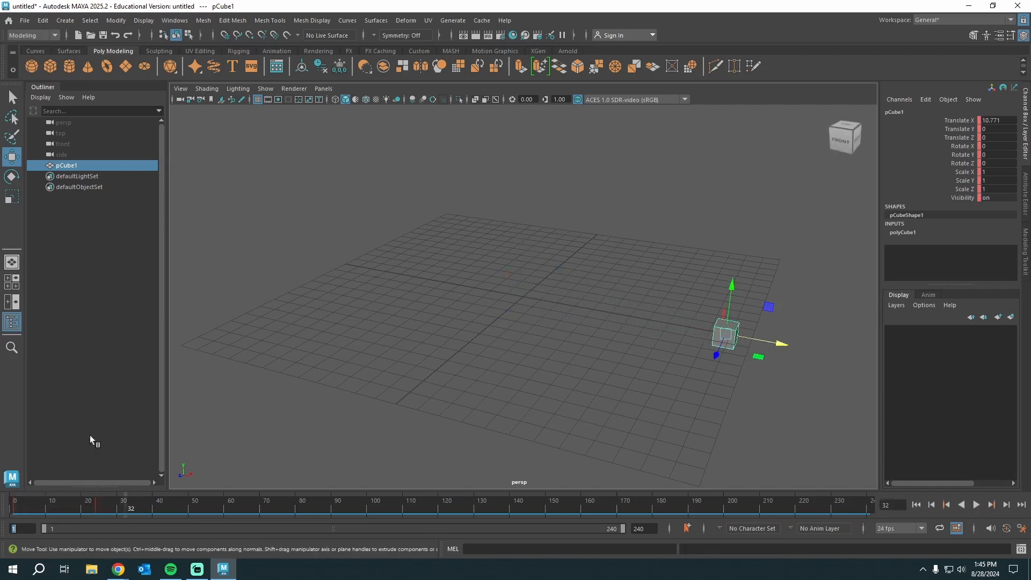
mouse_move(97, 513)
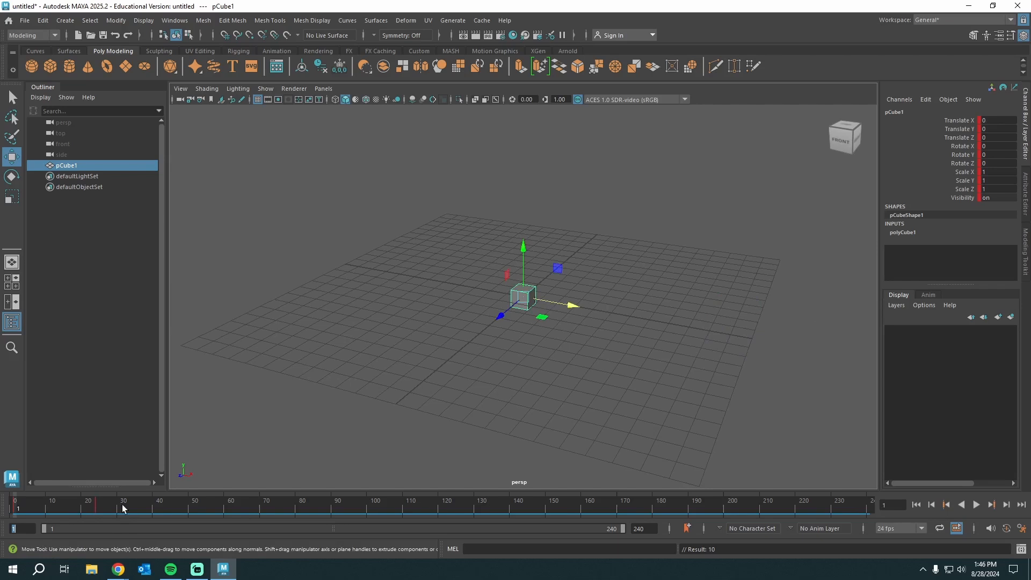
- Select the cube's second key, drag it to around frame 195, and check the result
left_click_drag(124, 504, 82, 504)
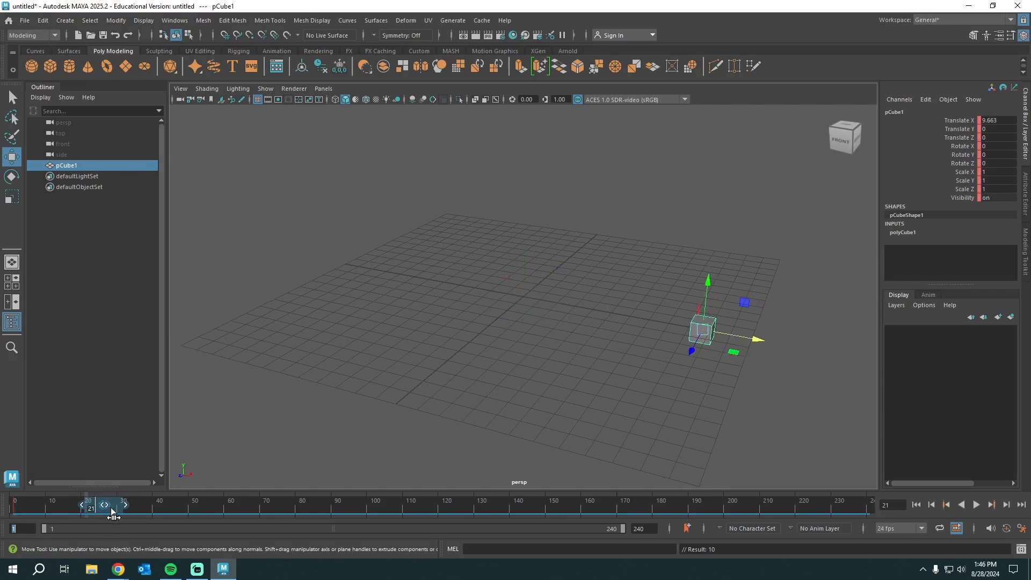
left_click_drag(103, 504, 232, 504)
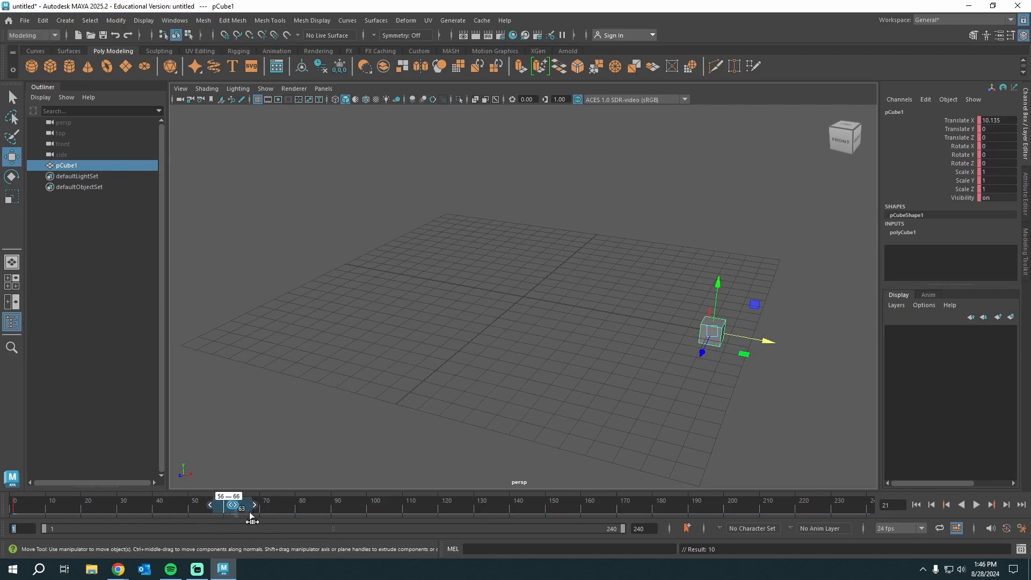
left_click_drag(231, 504, 727, 505)
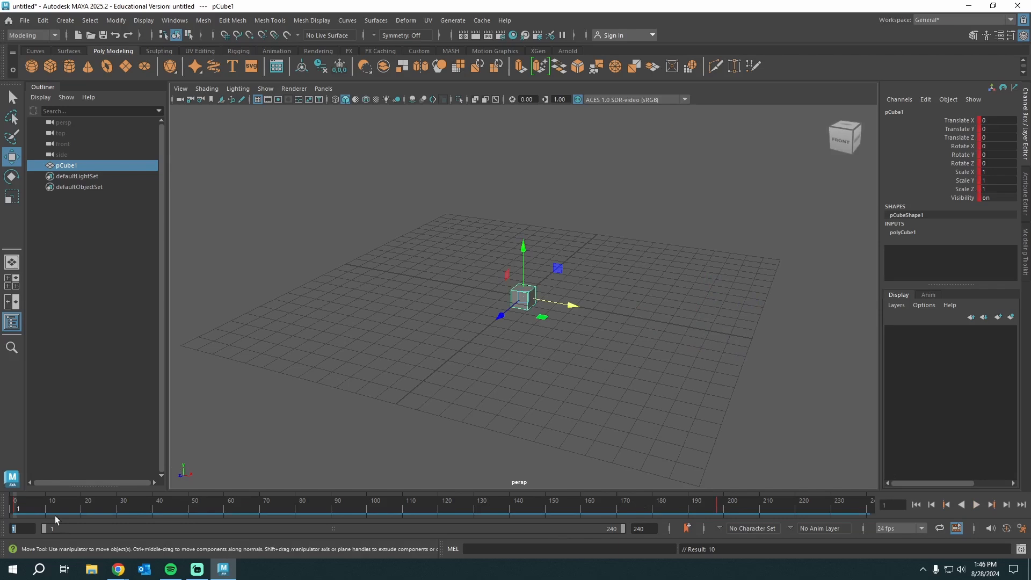
left_click_drag(572, 304, 759, 340)
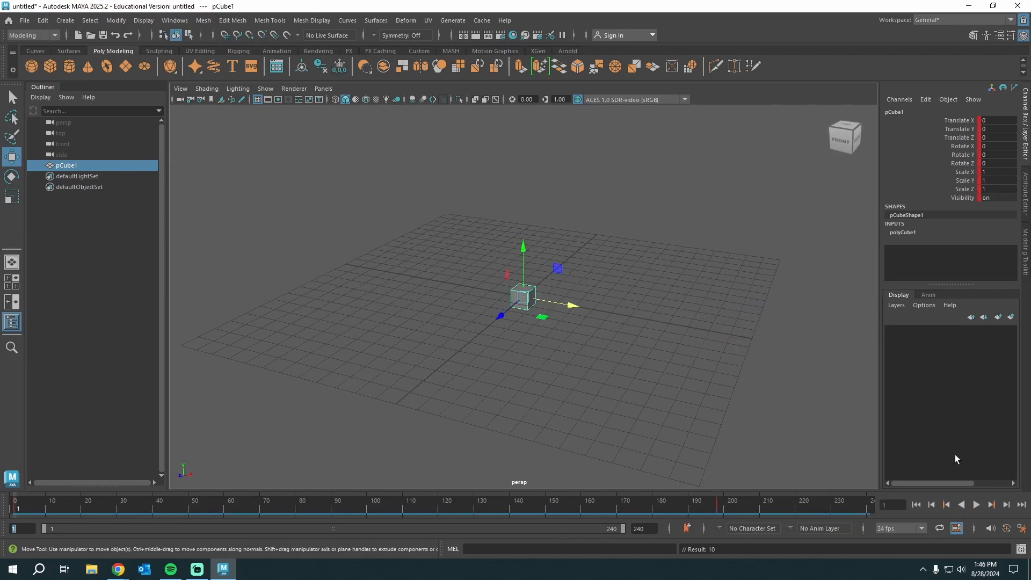
left_click(976, 504)
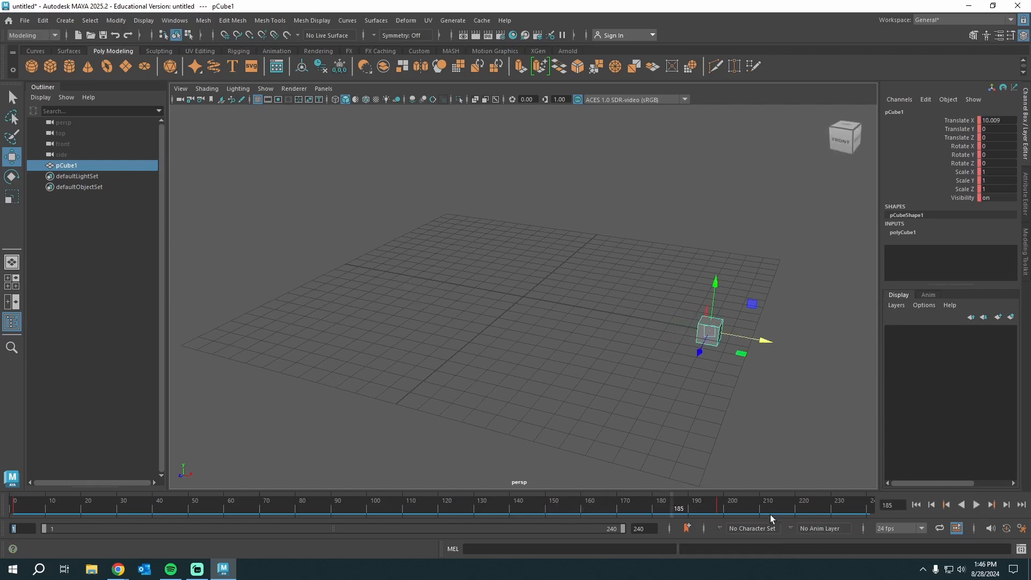
left_click_drag(677, 504, 716, 505)
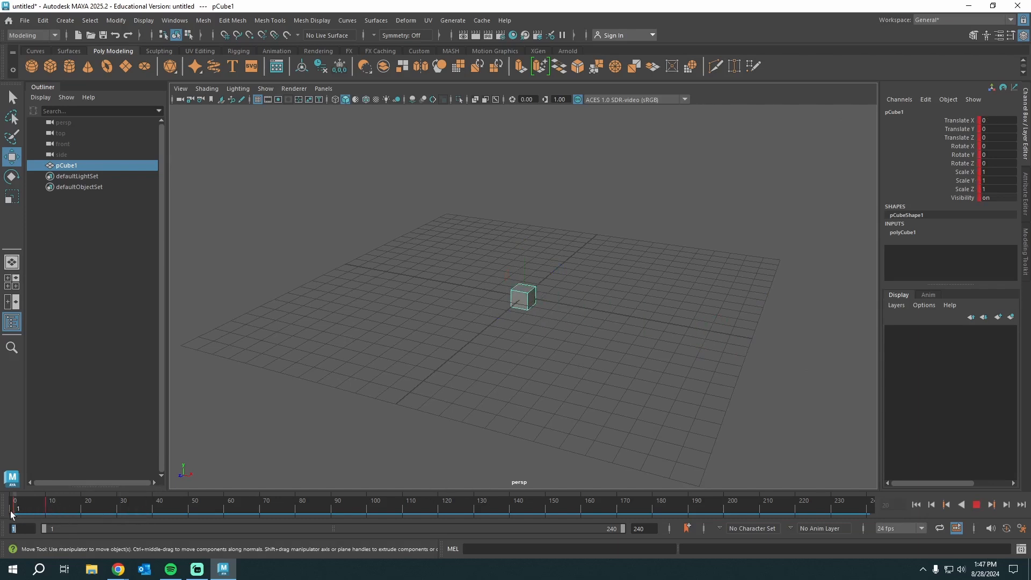
- Key the cube squashed flat at frame 20, then Scale Y 2.334 and Translate Y 6.102 at frame 40
left_click_drag(523, 297, 713, 332)
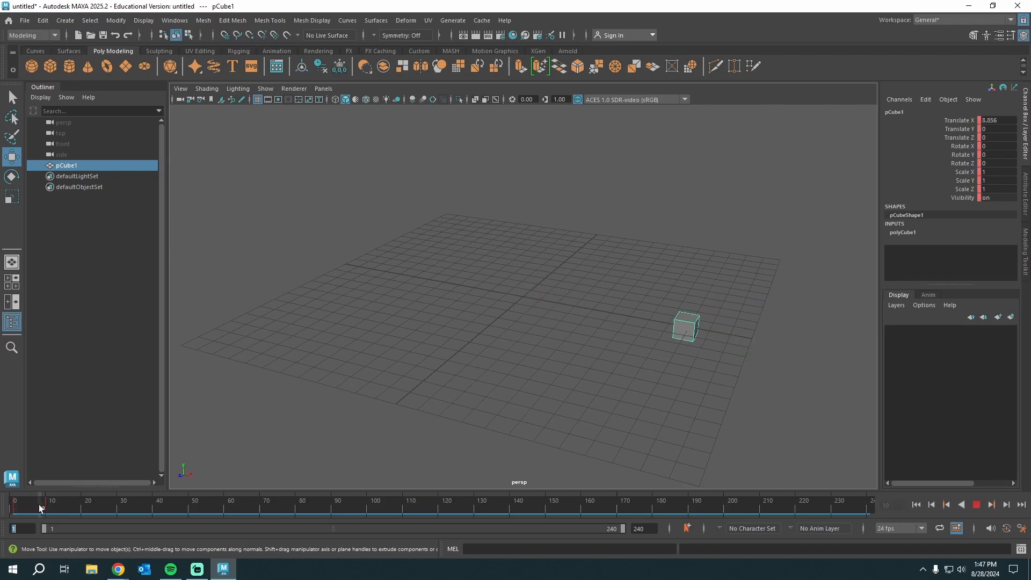
left_click_drag(39, 503, 85, 503)
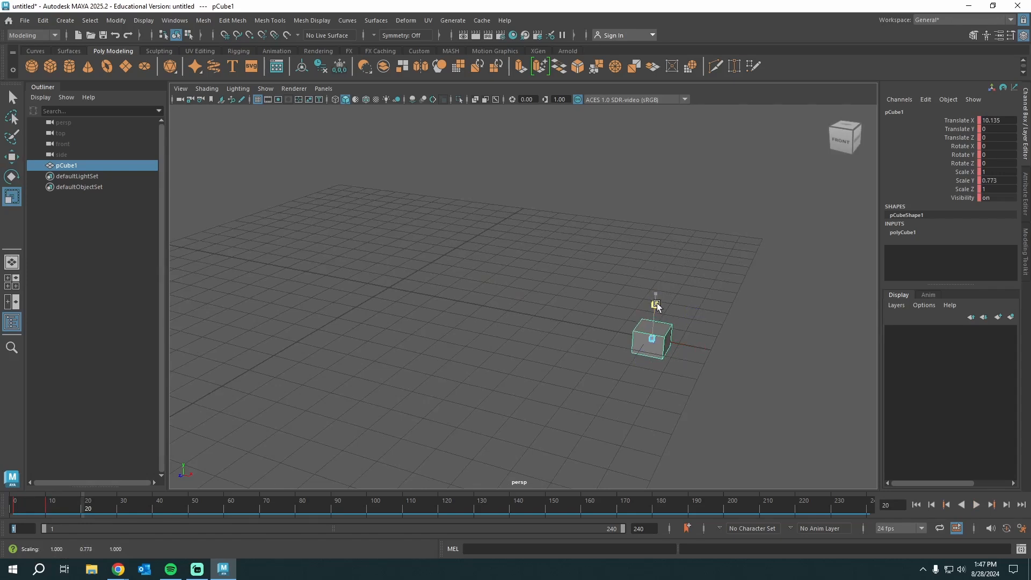
left_click_drag(655, 305, 656, 315)
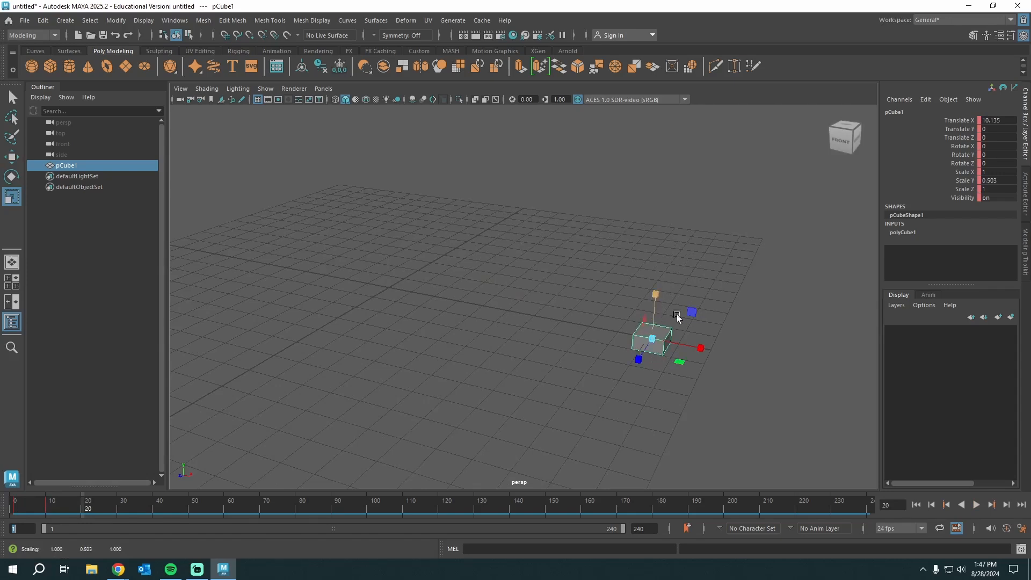
left_click_drag(677, 316, 651, 296)
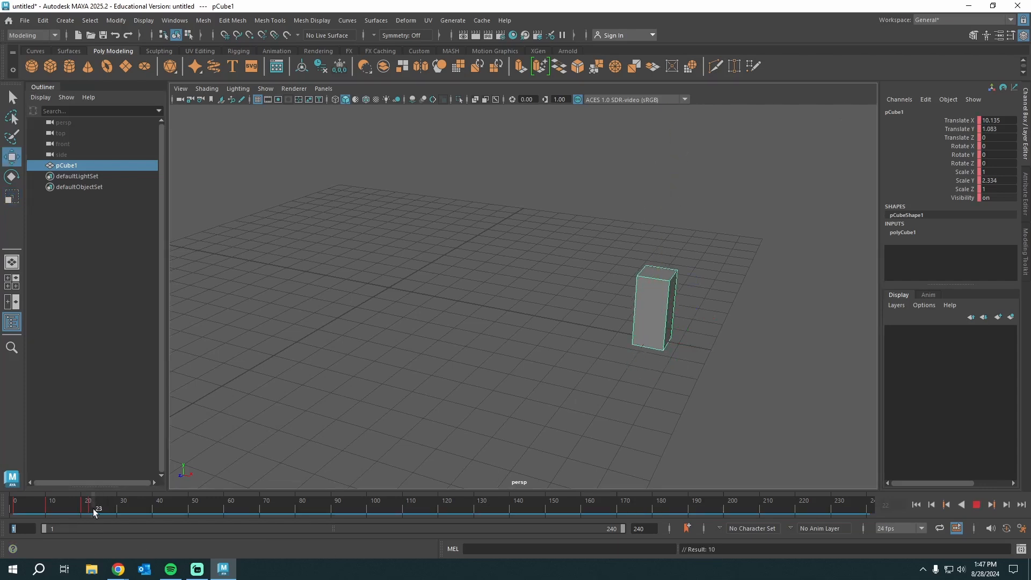
left_click(975, 504)
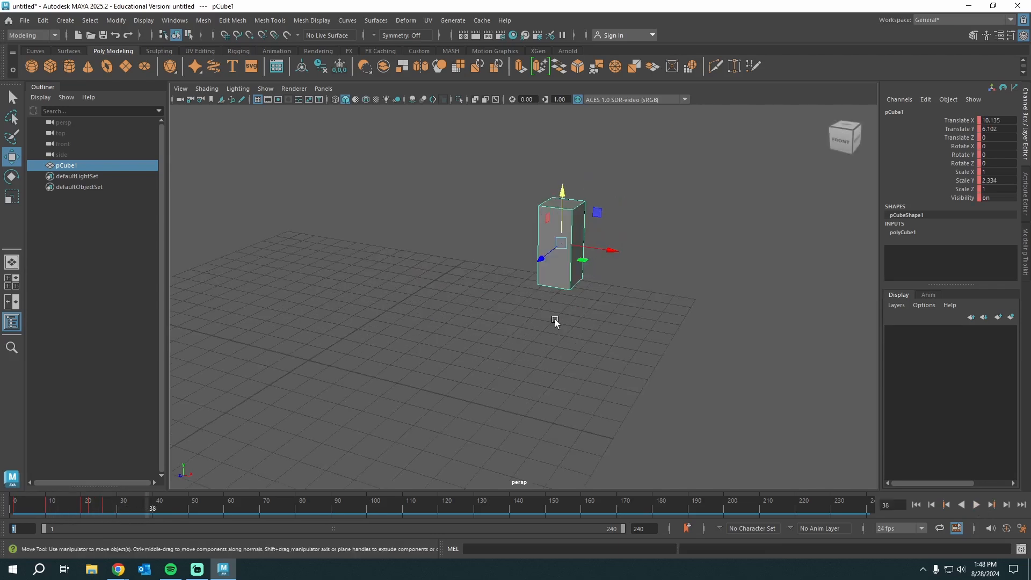
left_click(975, 504)
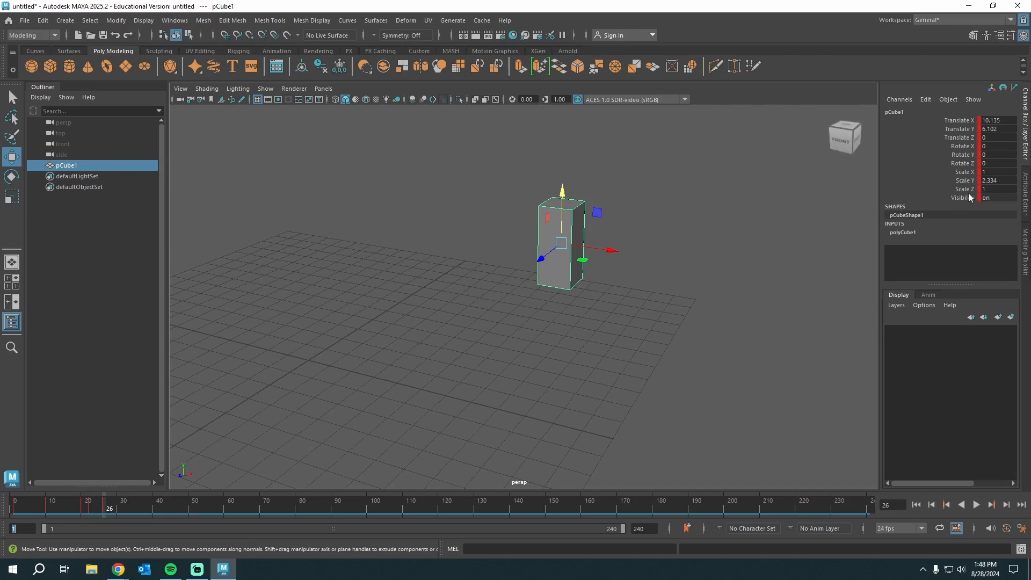
mouse_move(972, 198)
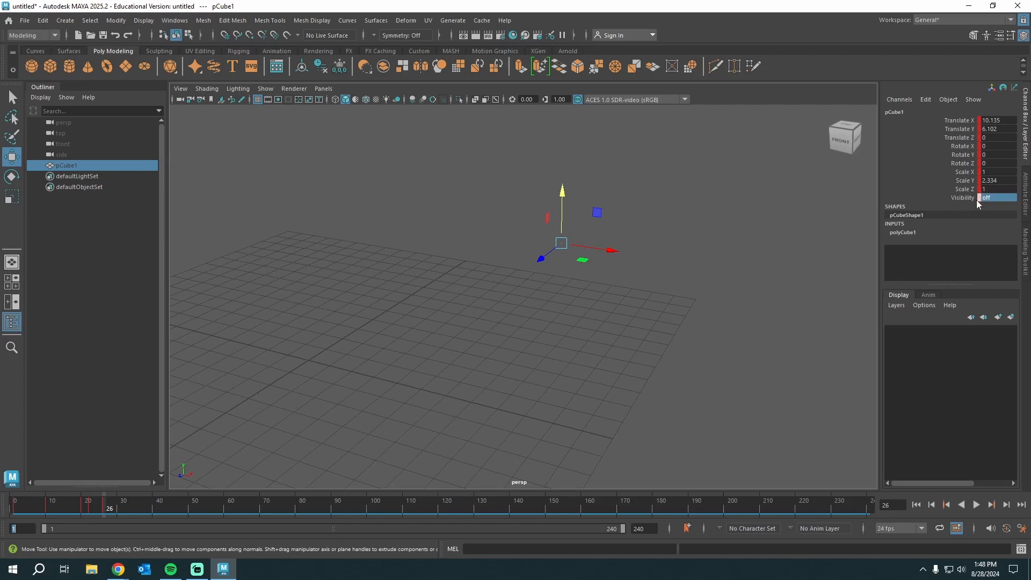
mouse_move(976, 200)
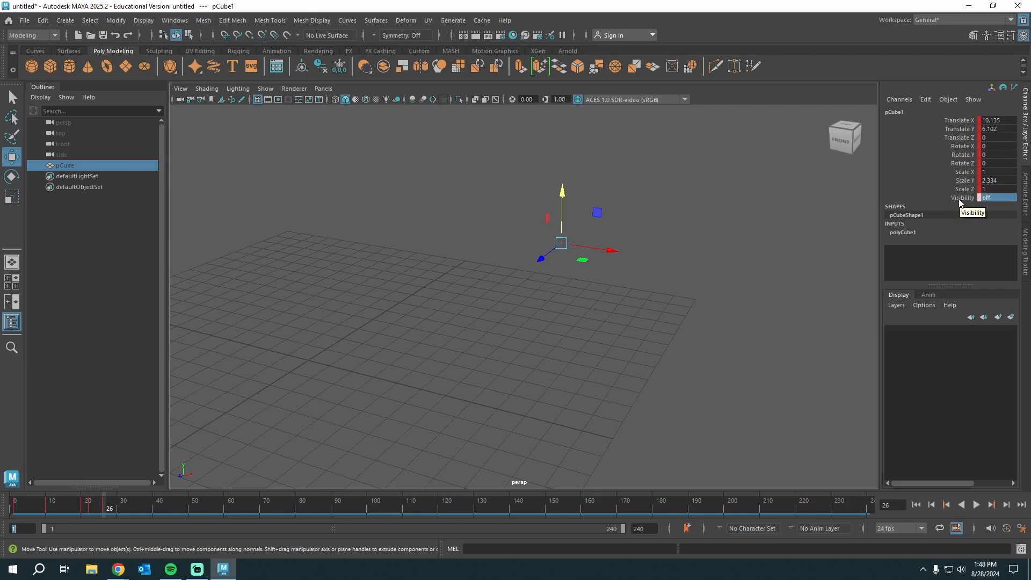
- Key the cube's Visibility off around frame 28 and back on by frame 44
left_click(985, 197)
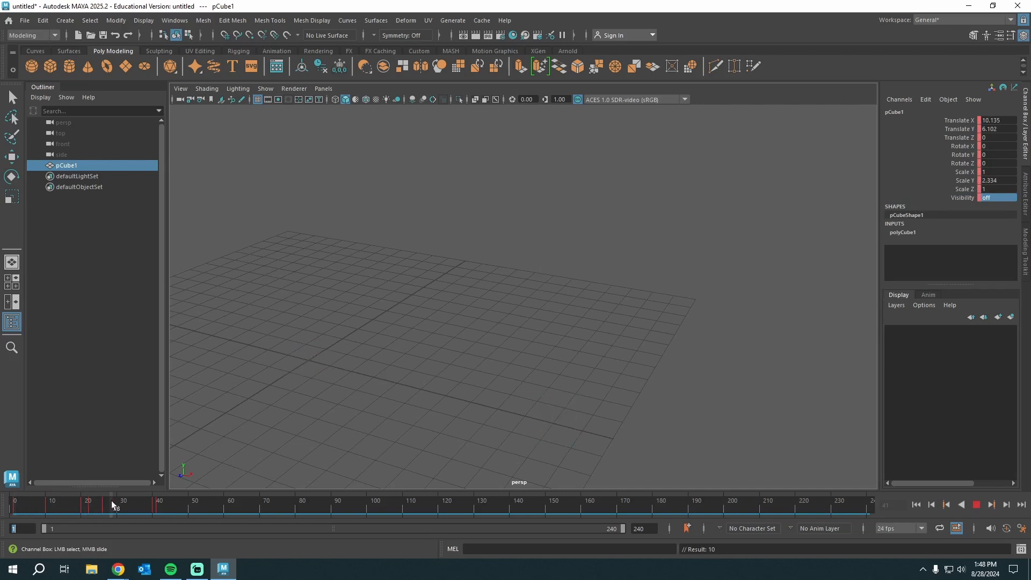
left_click(985, 197)
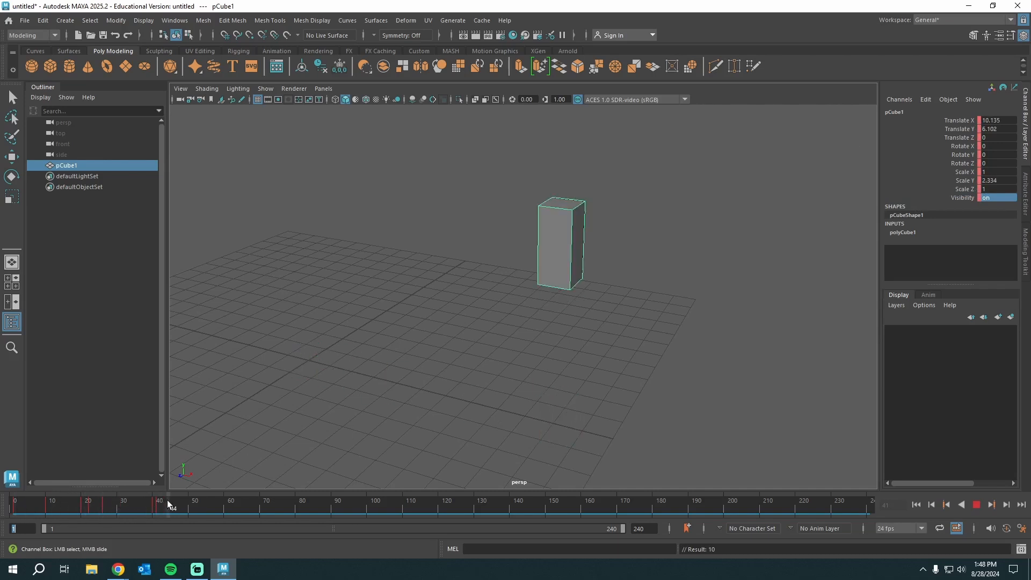